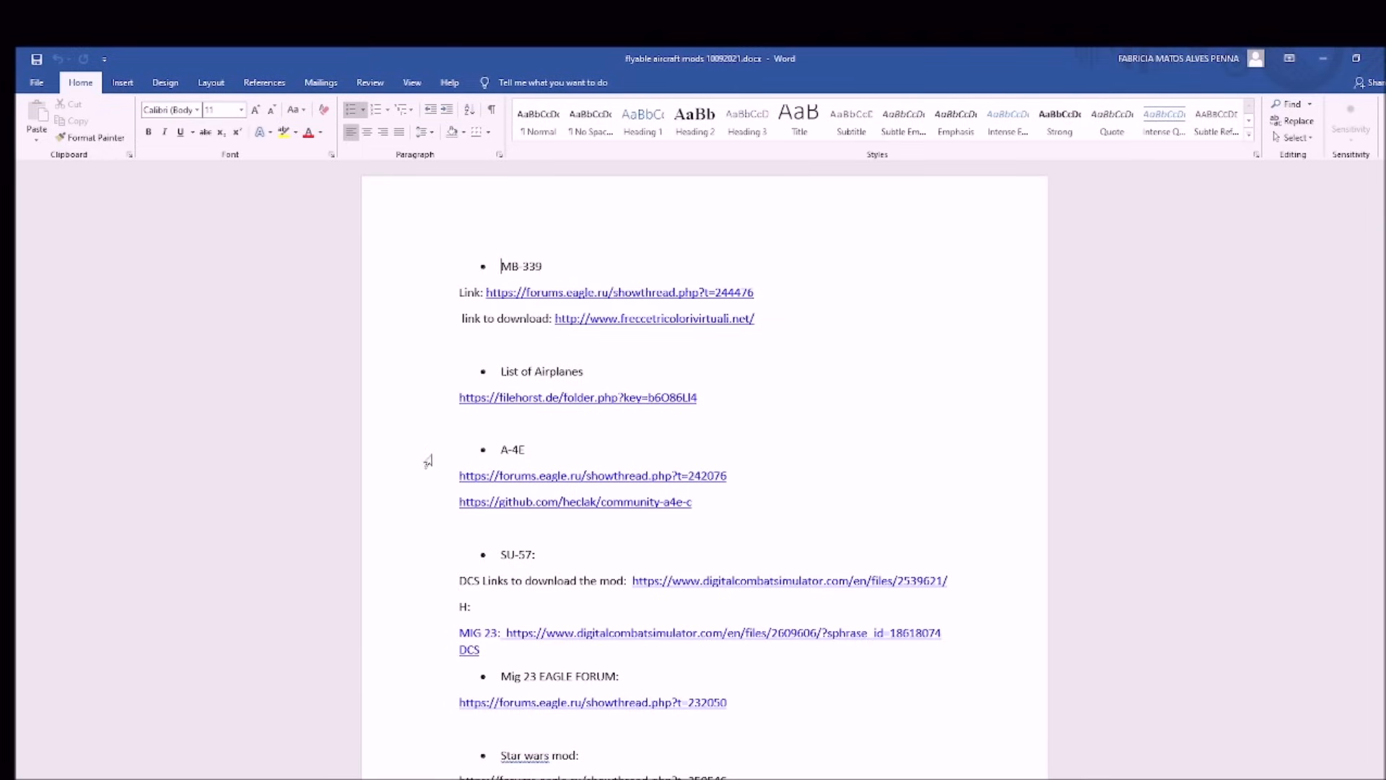
mouse_move(420, 499)
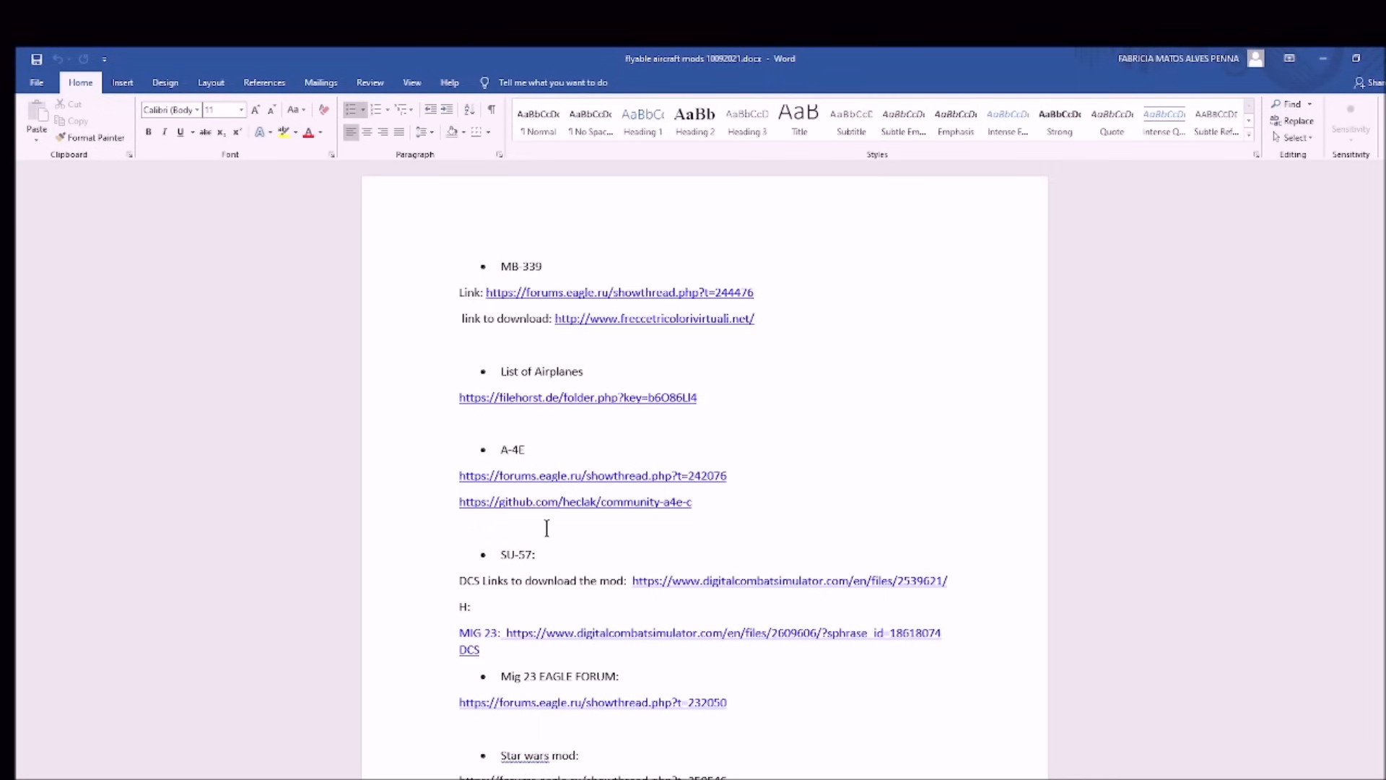
Scroll the forum page and open the A-4E entry in the list
scroll(down, 3)
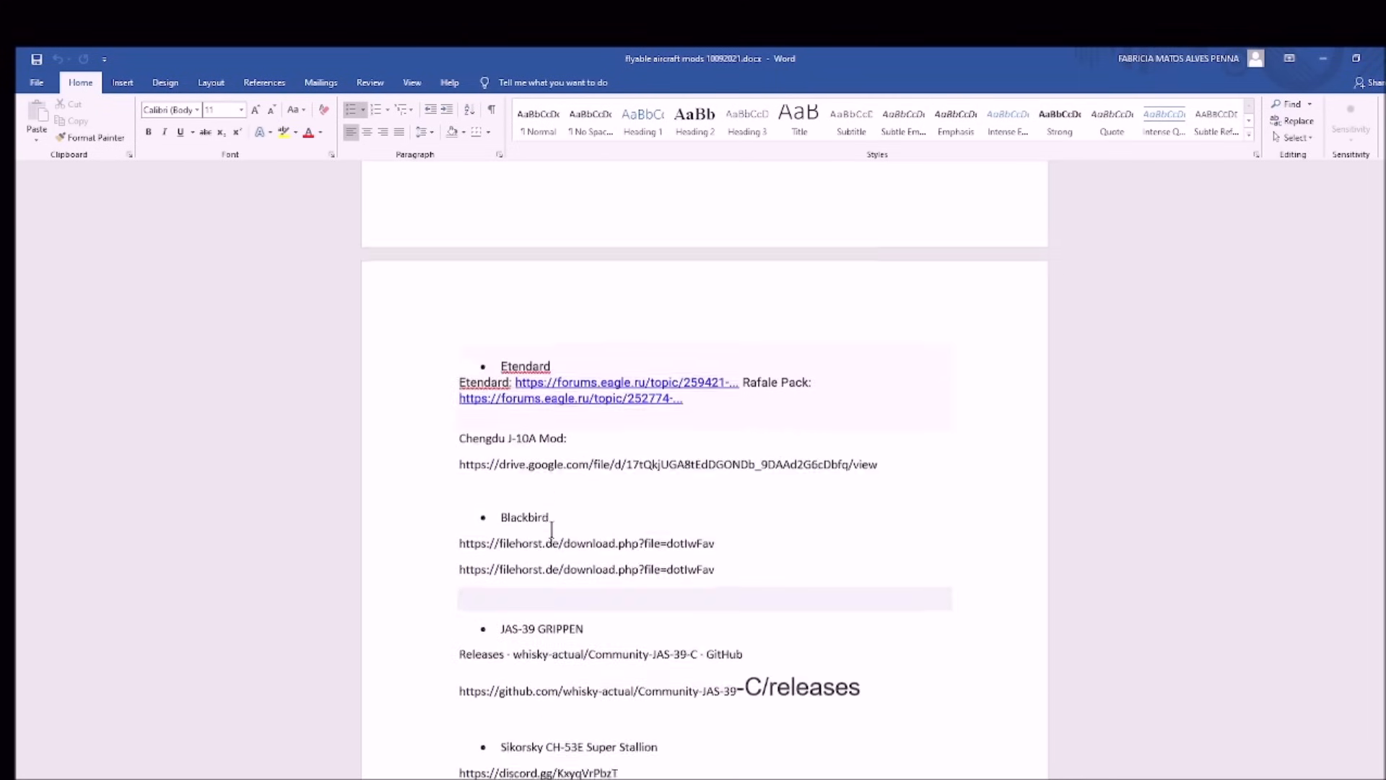
scroll(down, 3)
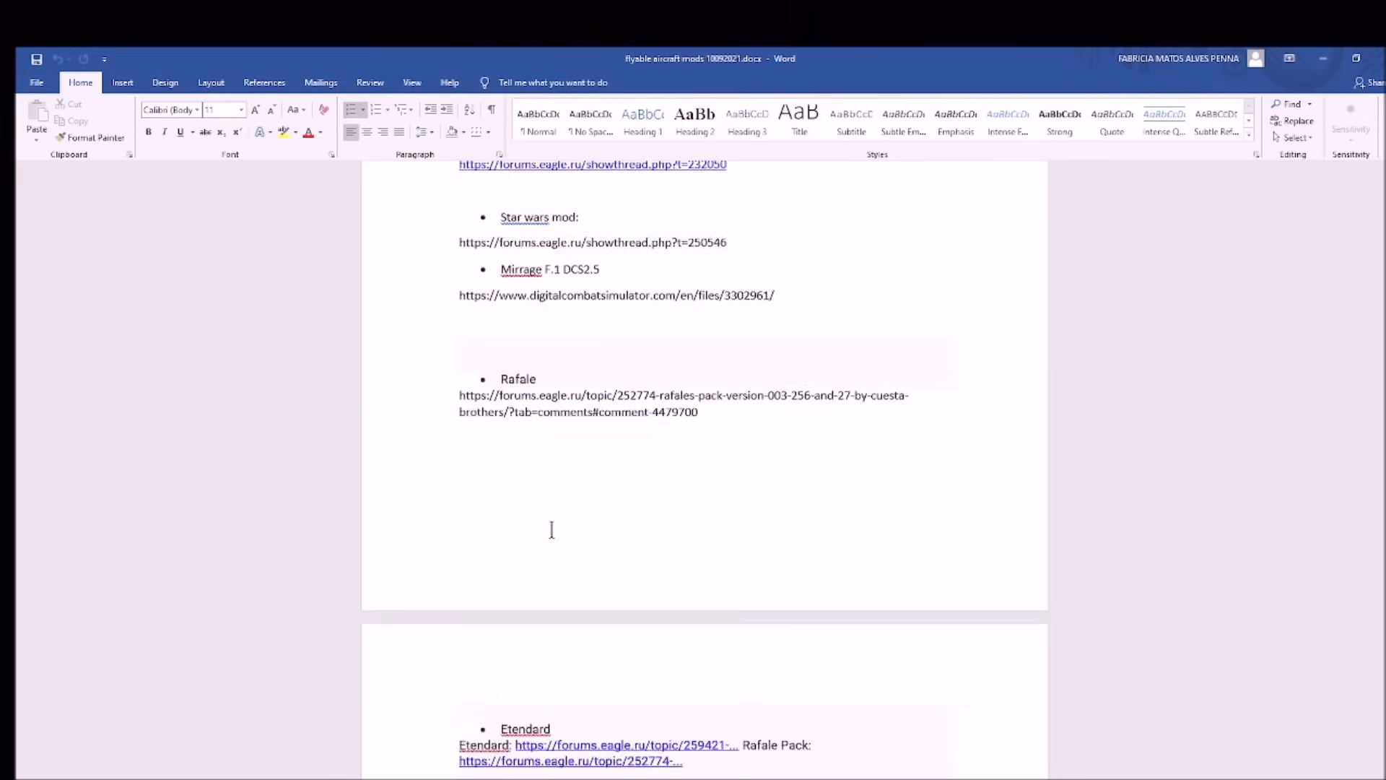
scroll(up, 3)
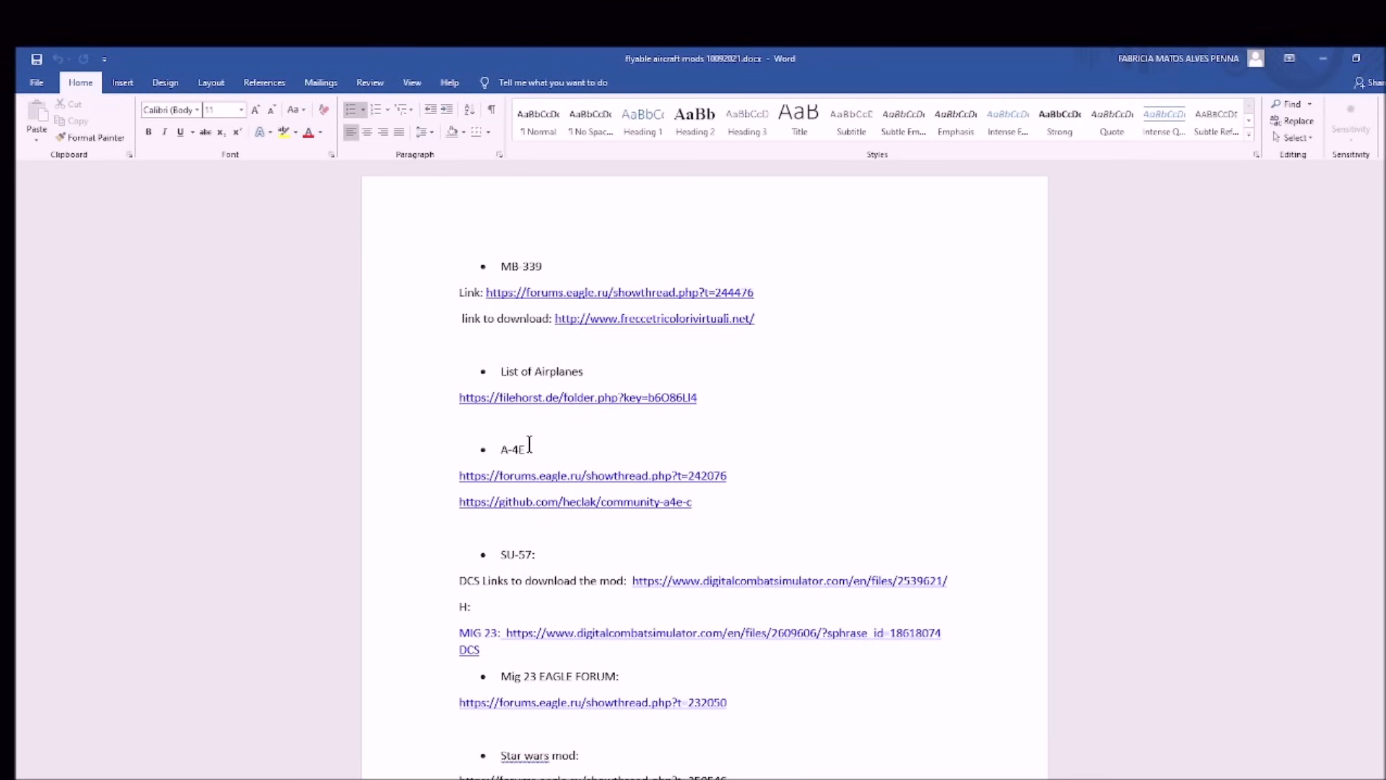
double_click(511, 449)
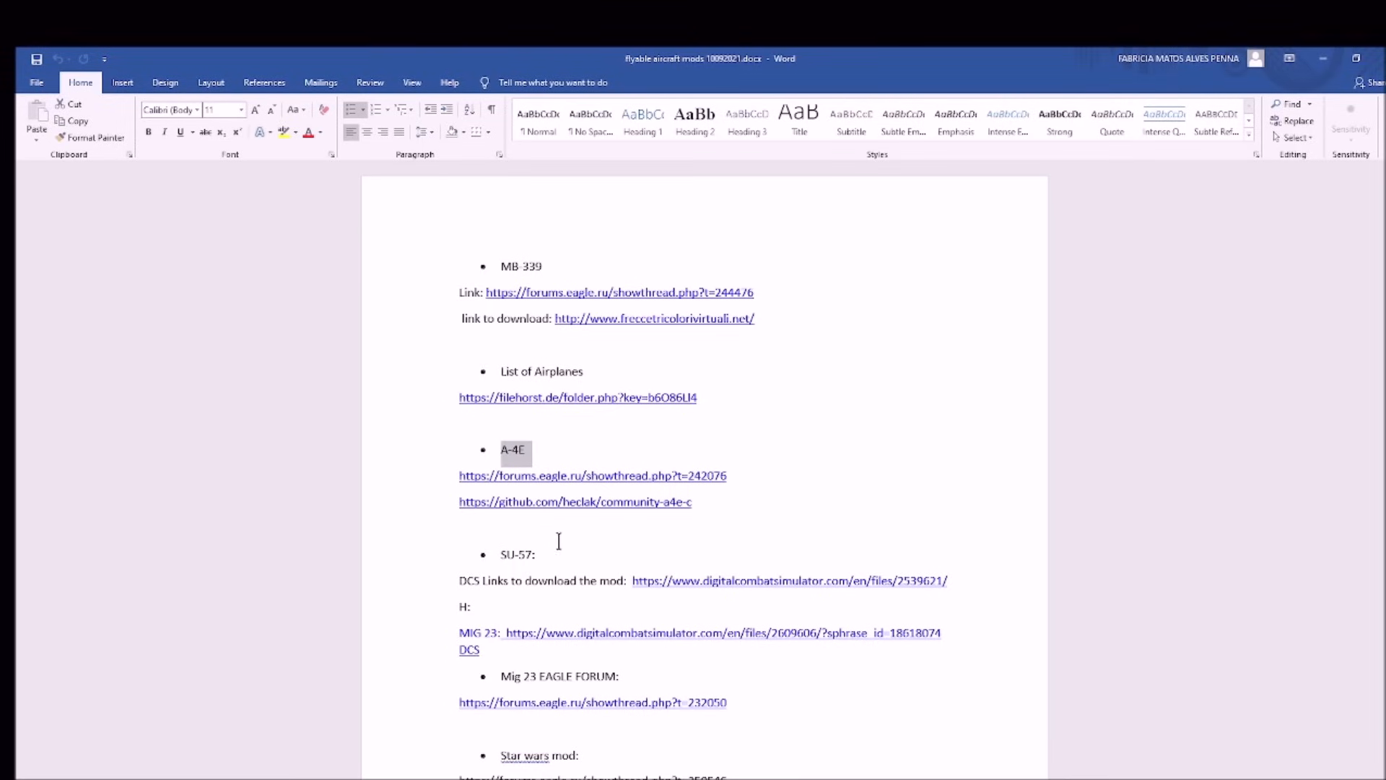
mouse_move(648, 542)
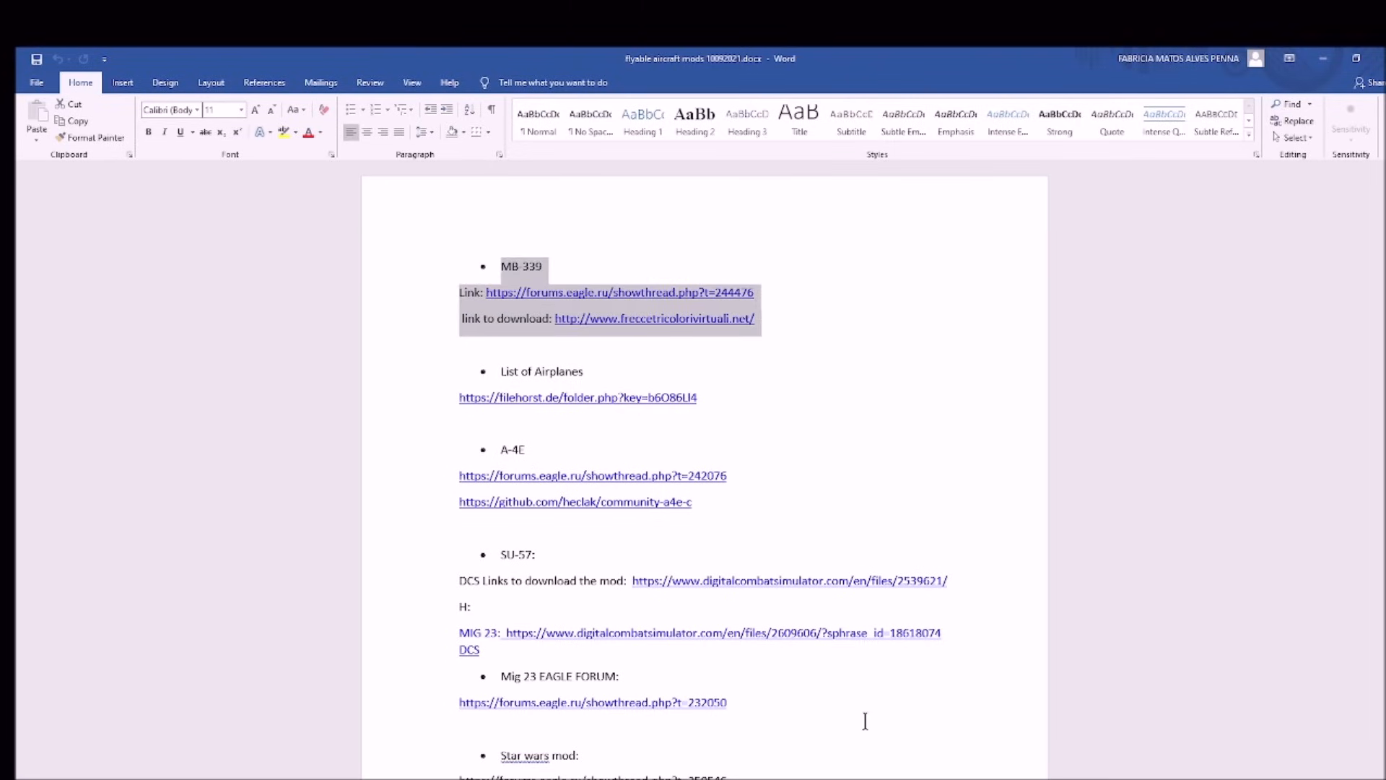
mouse_move(917, 733)
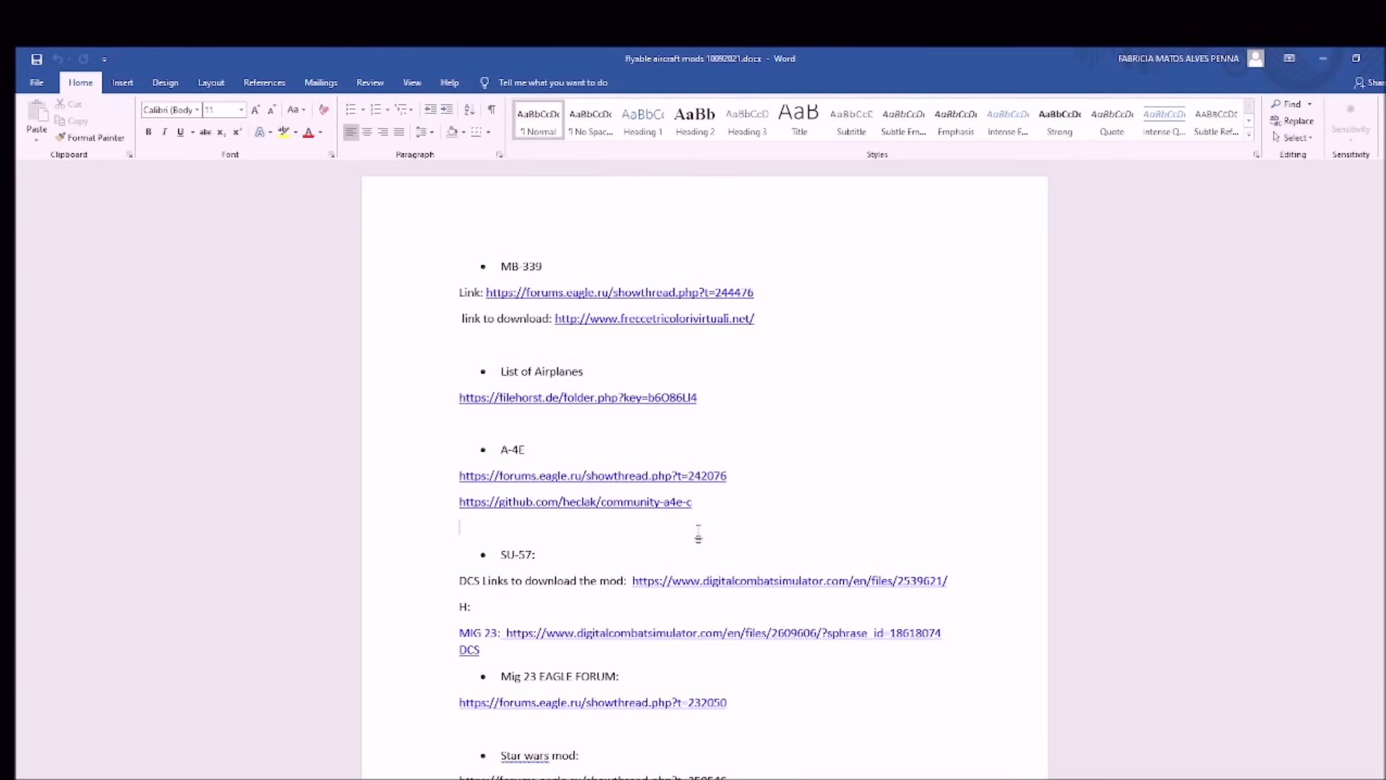
mouse_move(579, 613)
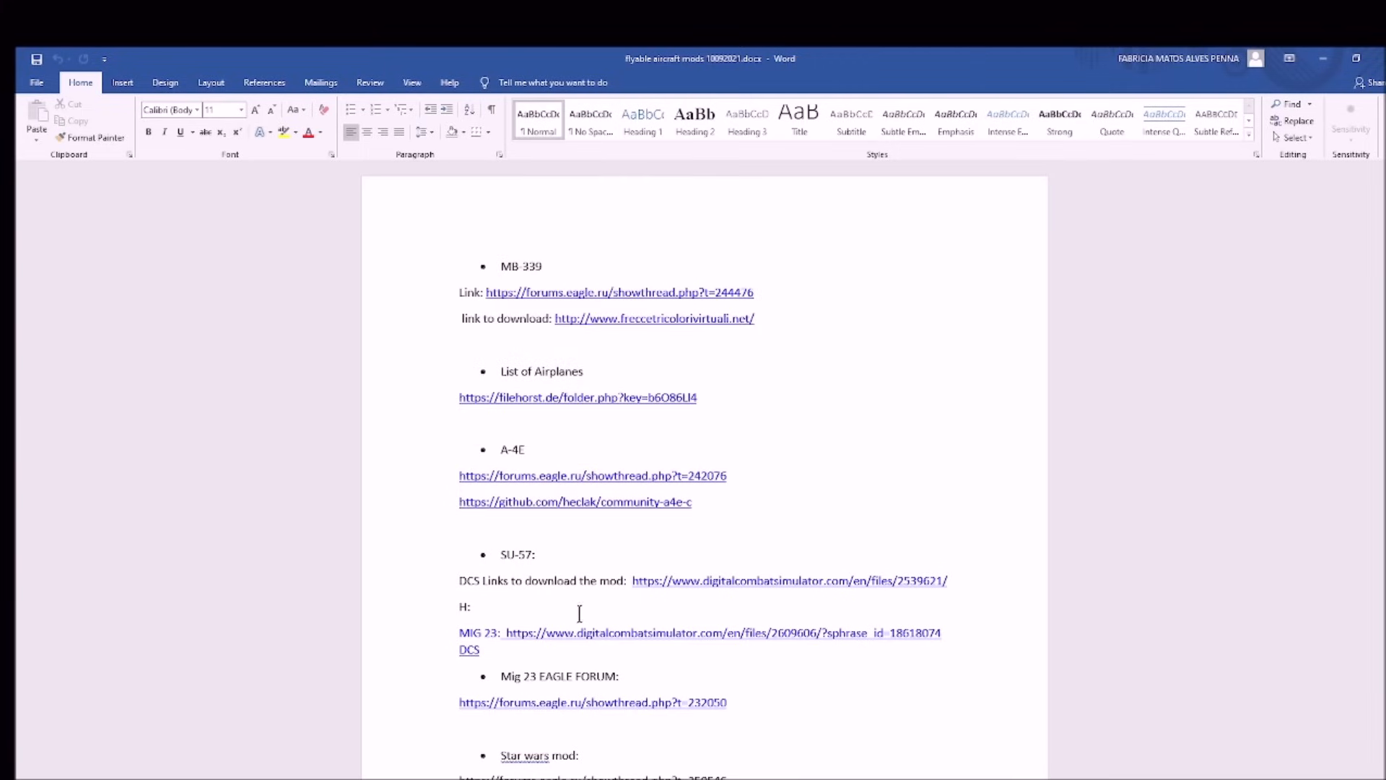
Open the Community A-4E GitHub project page and download the latest version
click(575, 501)
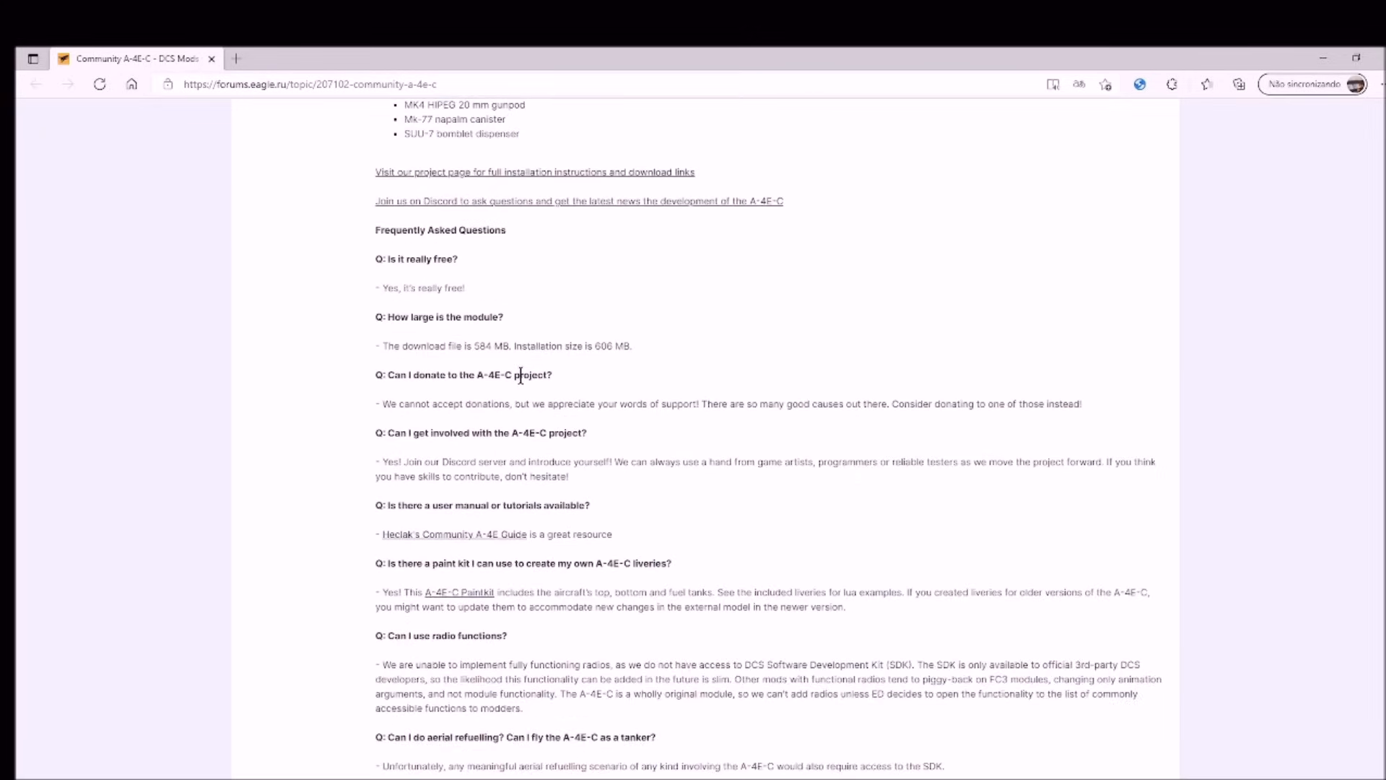
scroll(up, 3)
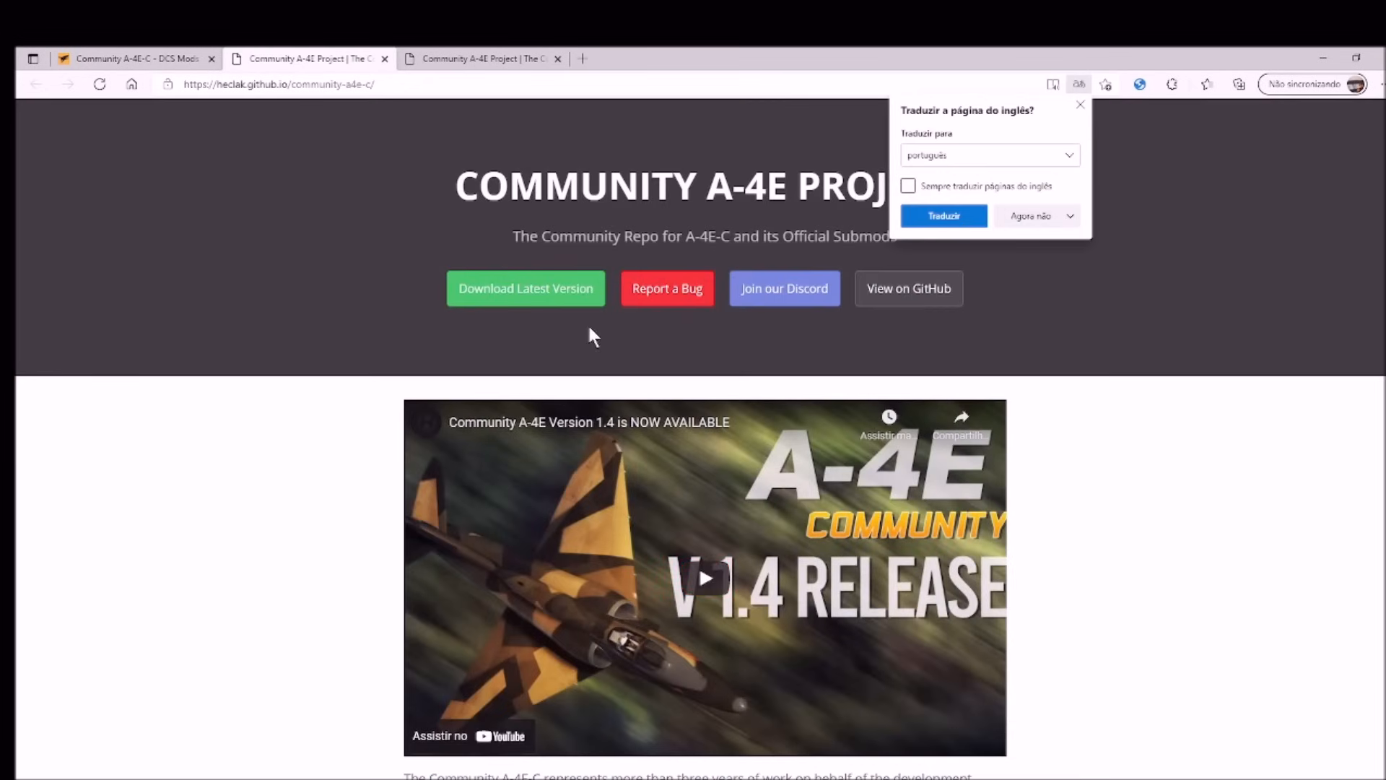
click(1080, 104)
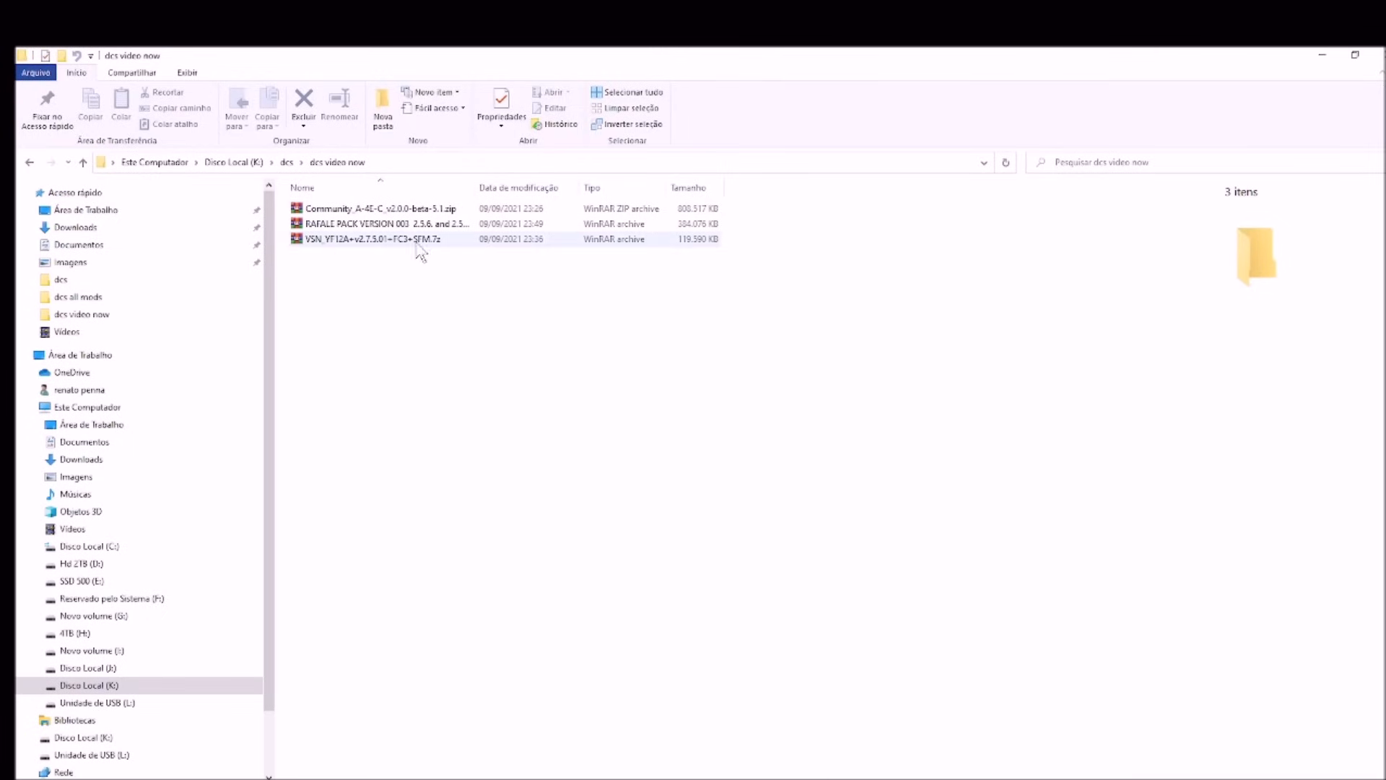
Open the Community_A-4E-C zip in WinRAR and browse into Mods\aircraft
double_click(381, 208)
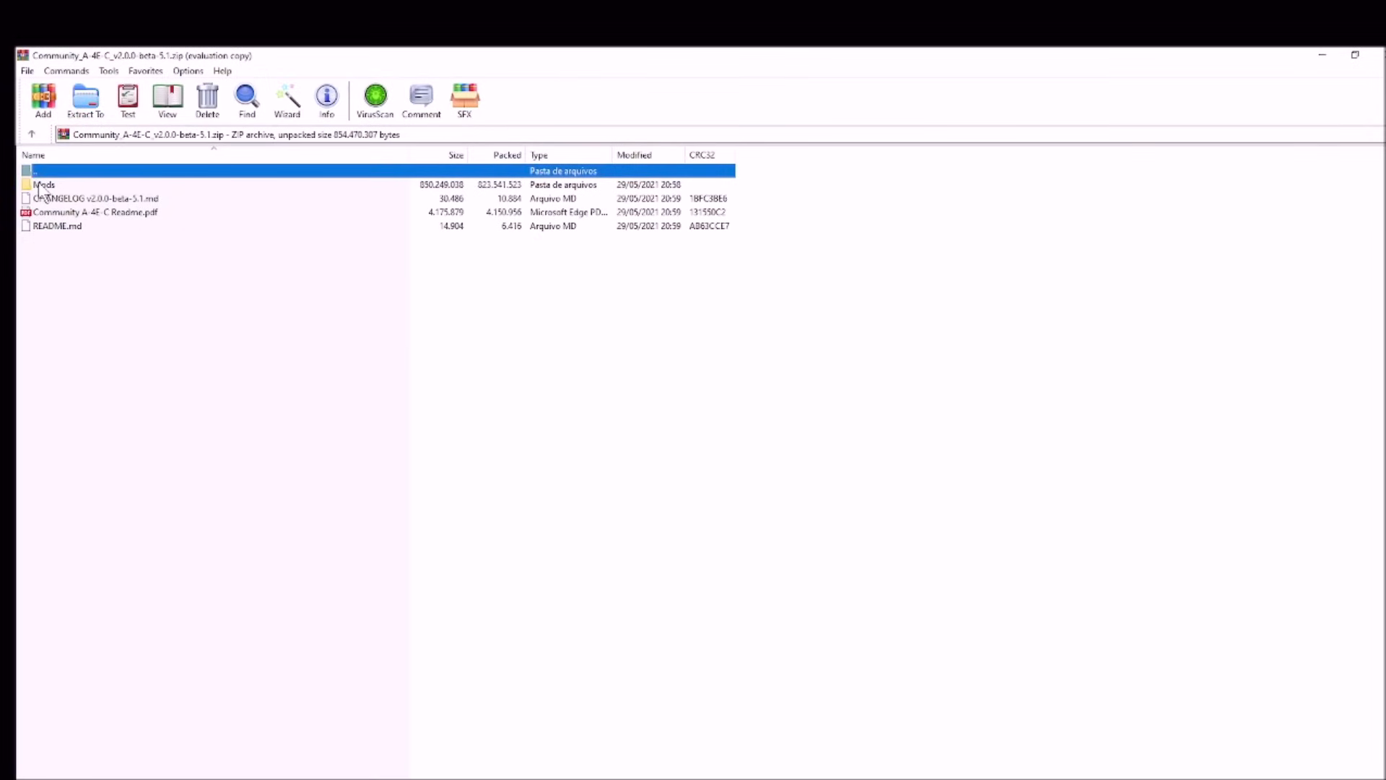
double_click(44, 184)
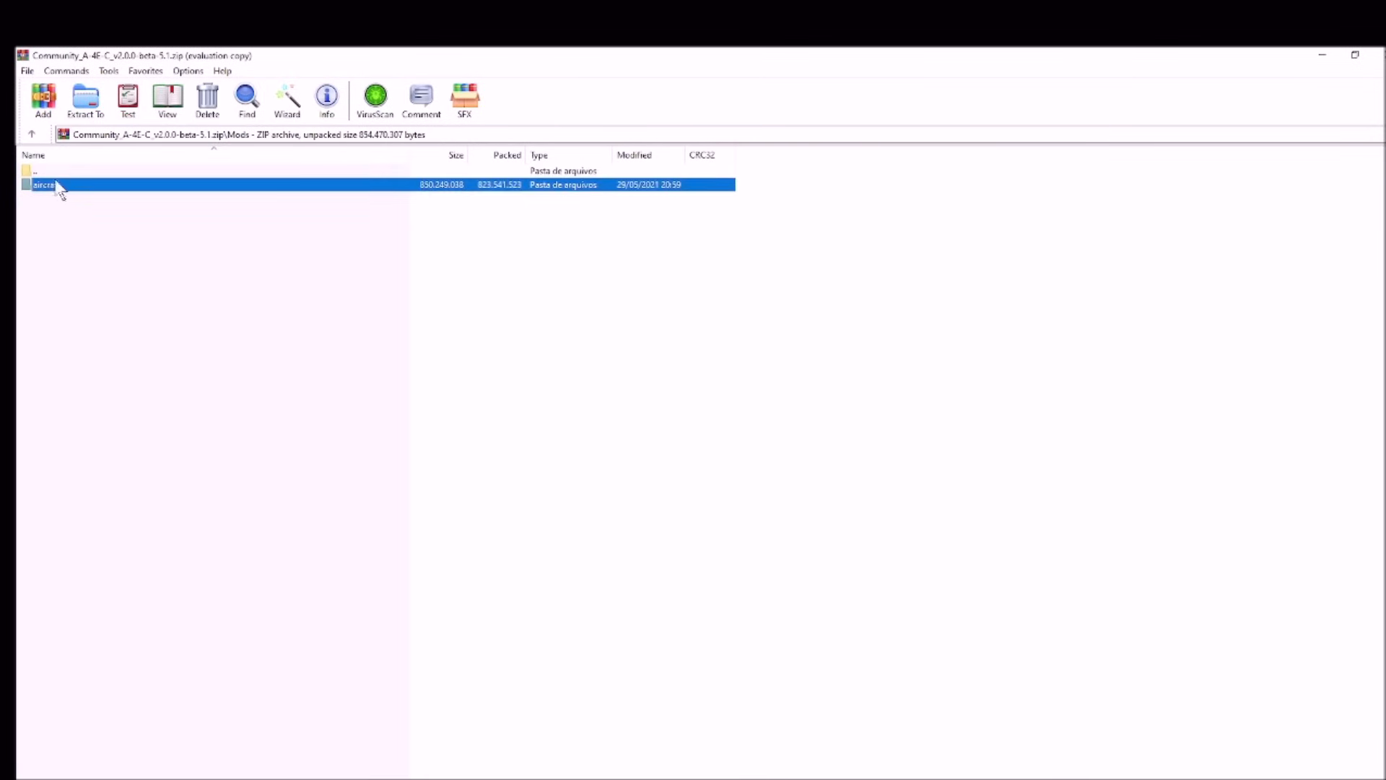
double_click(43, 184)
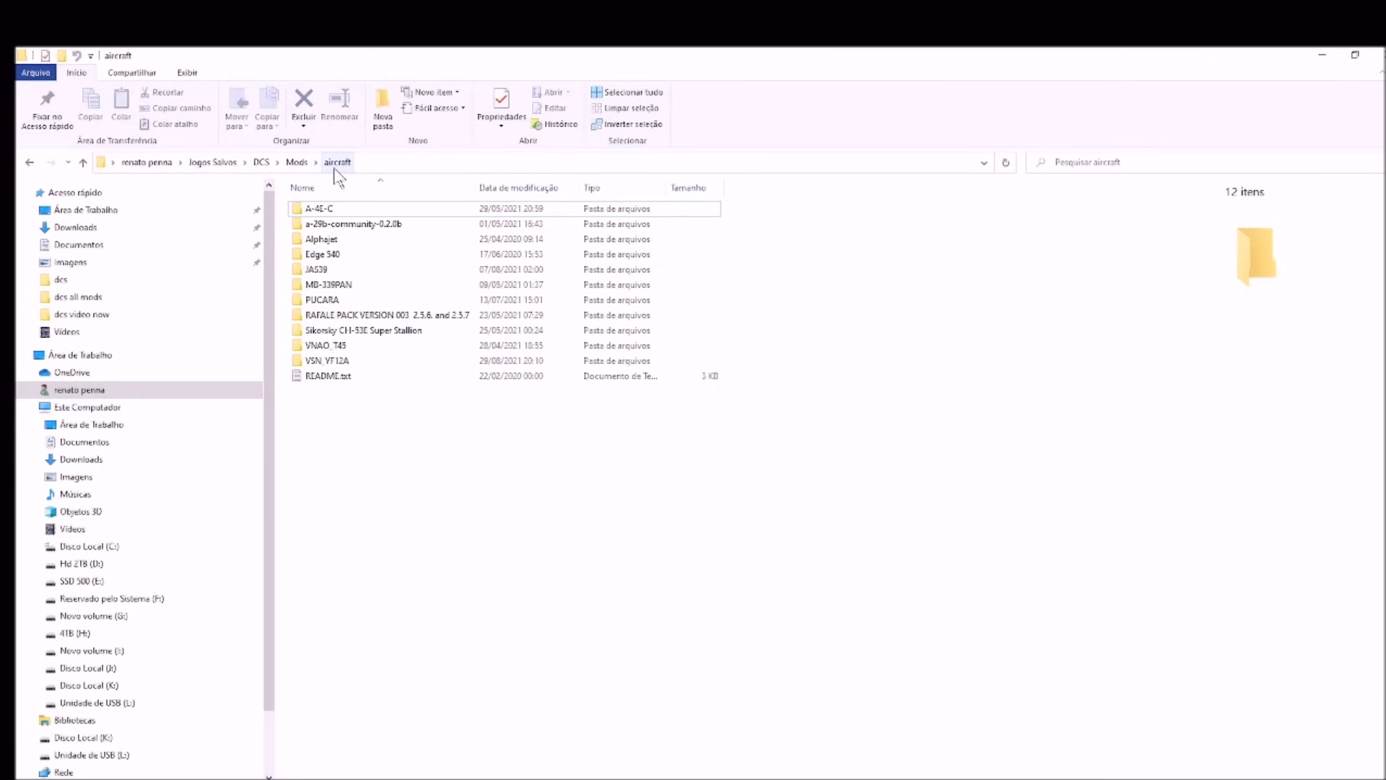
mouse_move(293, 292)
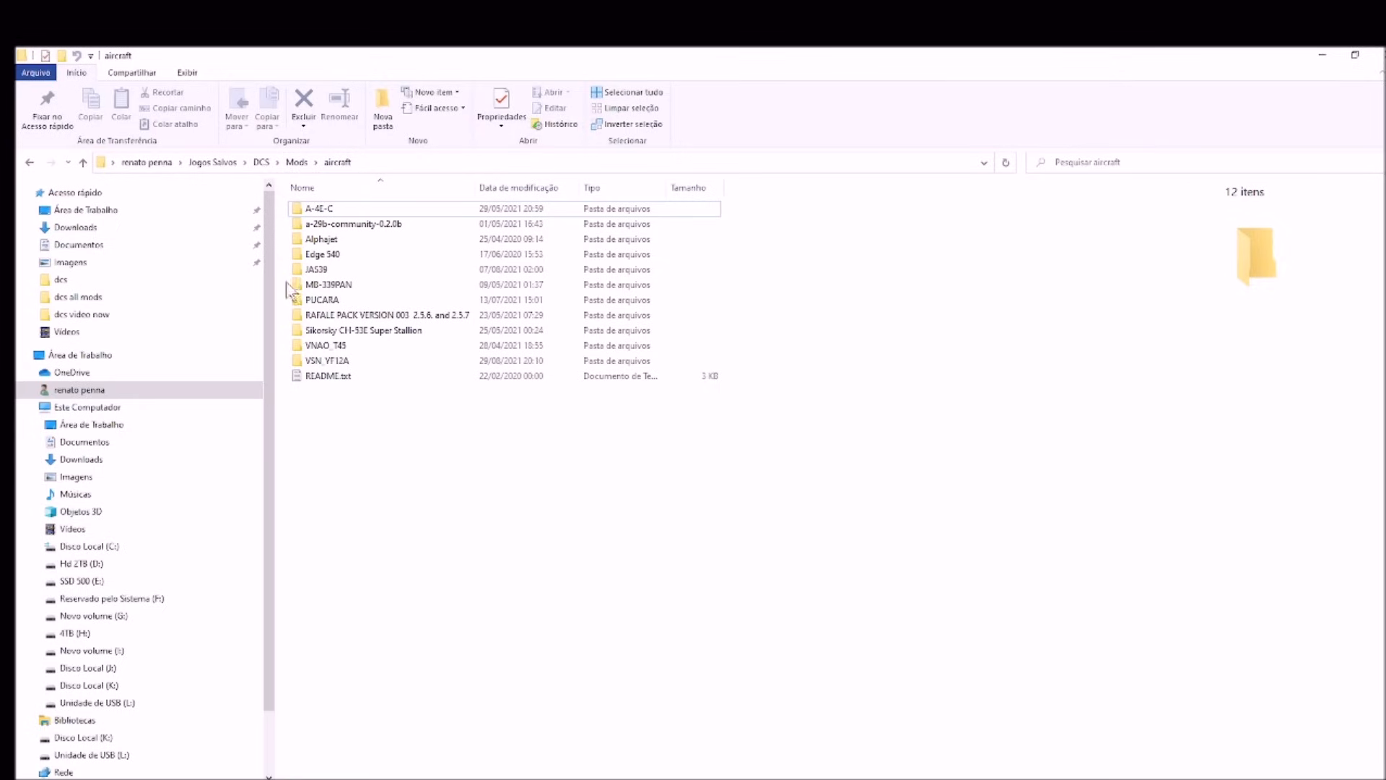
mouse_move(406, 446)
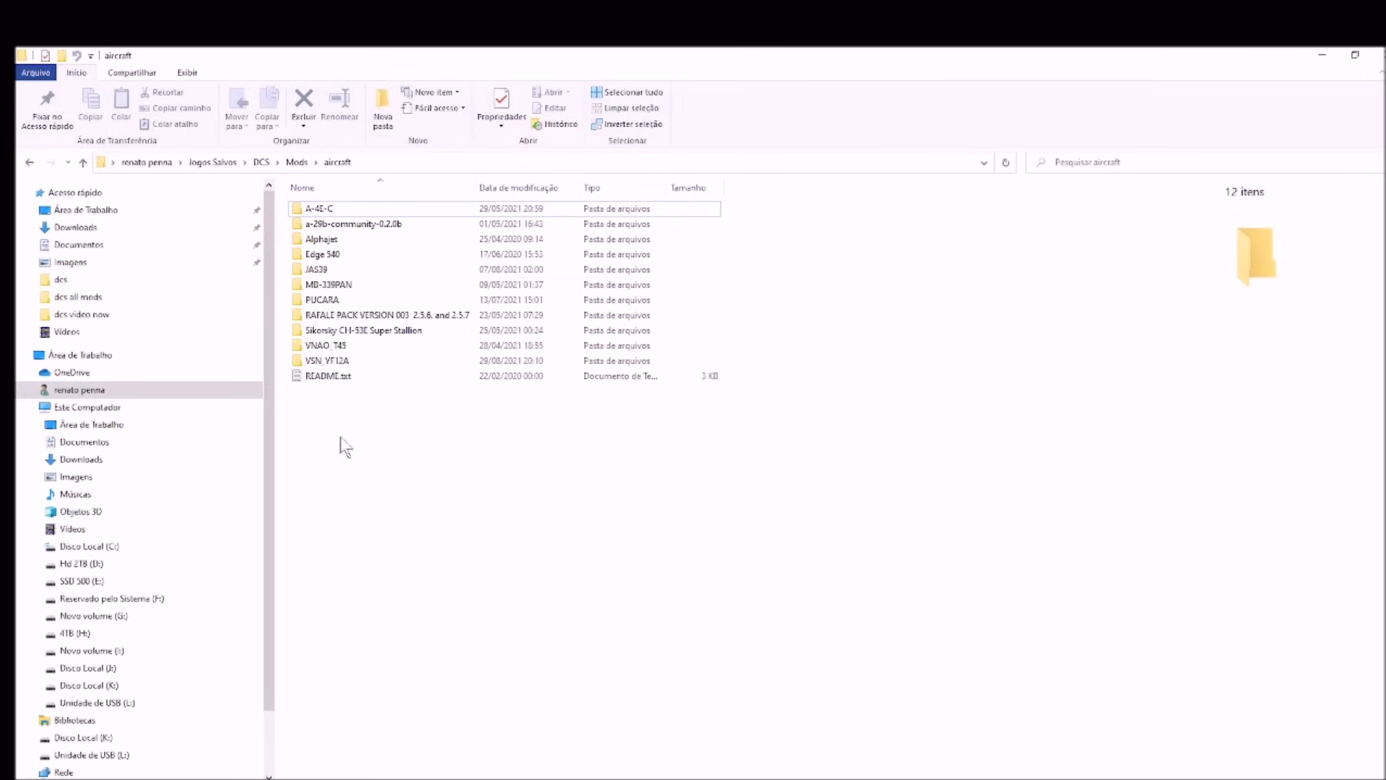
mouse_move(352, 455)
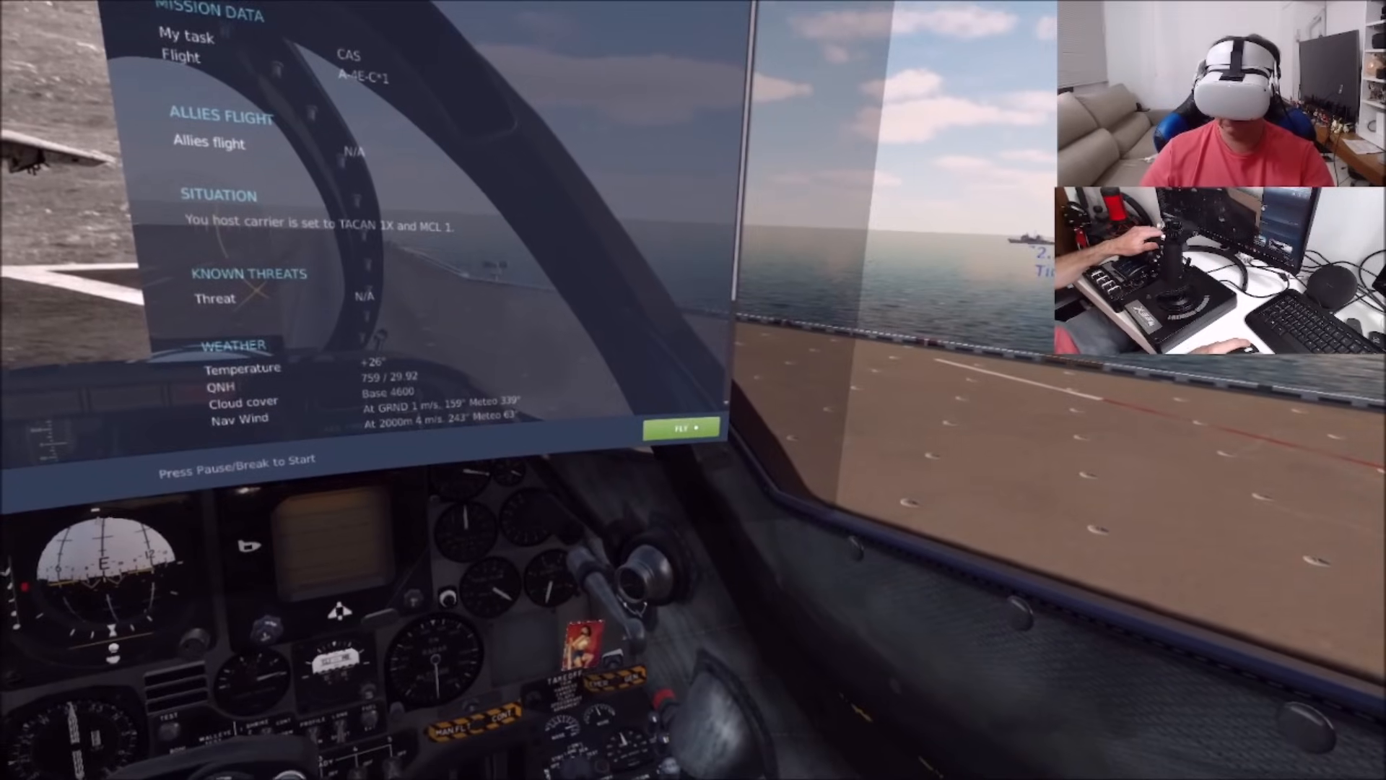
Dismiss the carrier mission briefing with FLY to sit in the A-4E-C cockpit
click(685, 428)
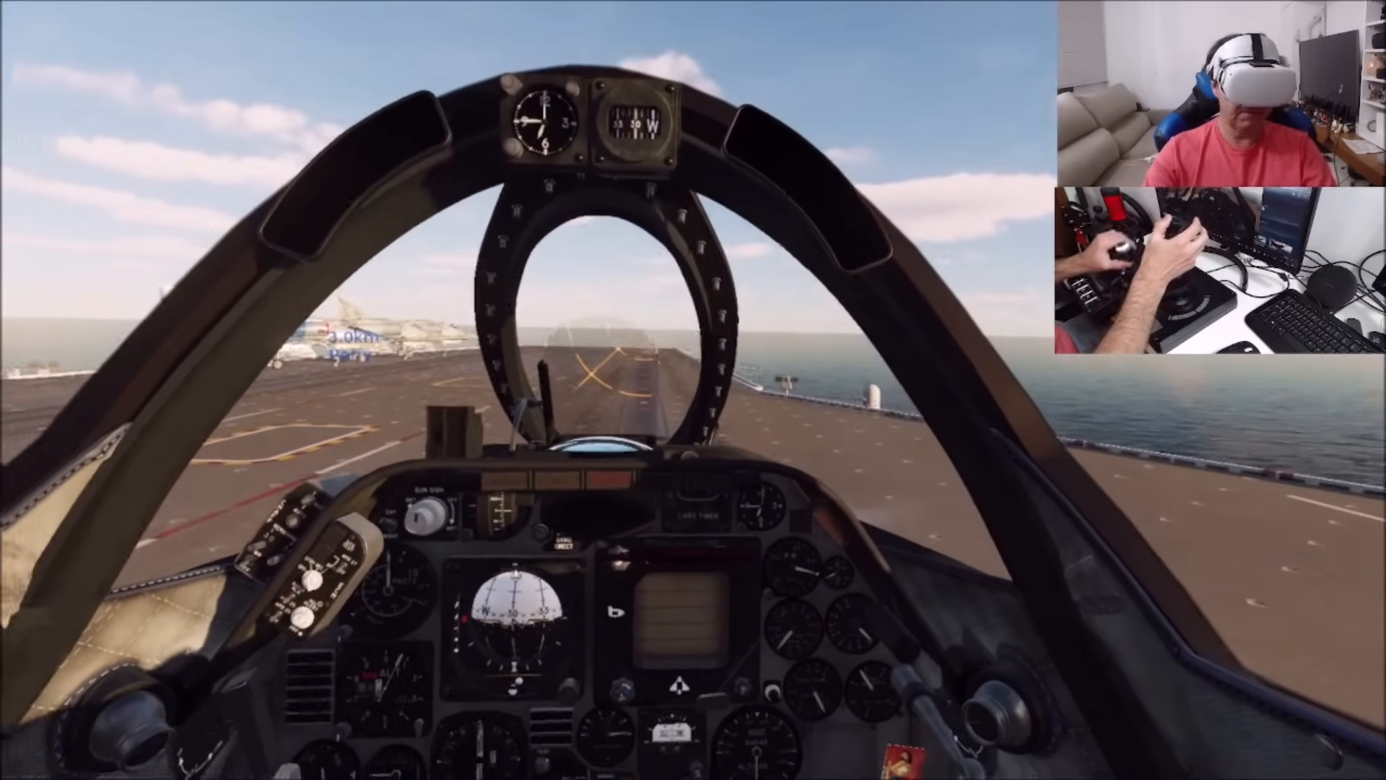